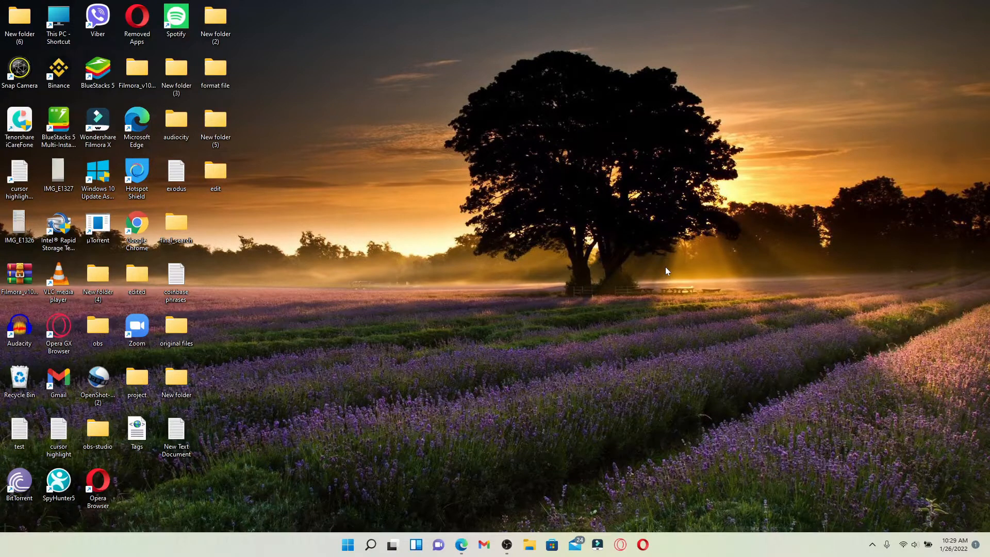
mouse_move(745, 273)
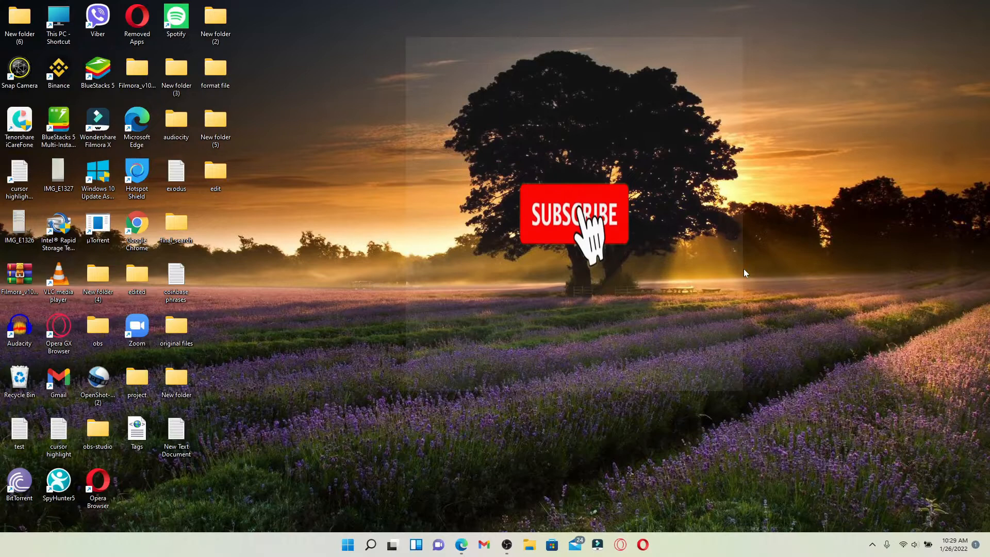
- Launch Edge and go to secure.tesco.com/account/en-GB/login to reach the Tesco sign-in page
left_click(580, 221)
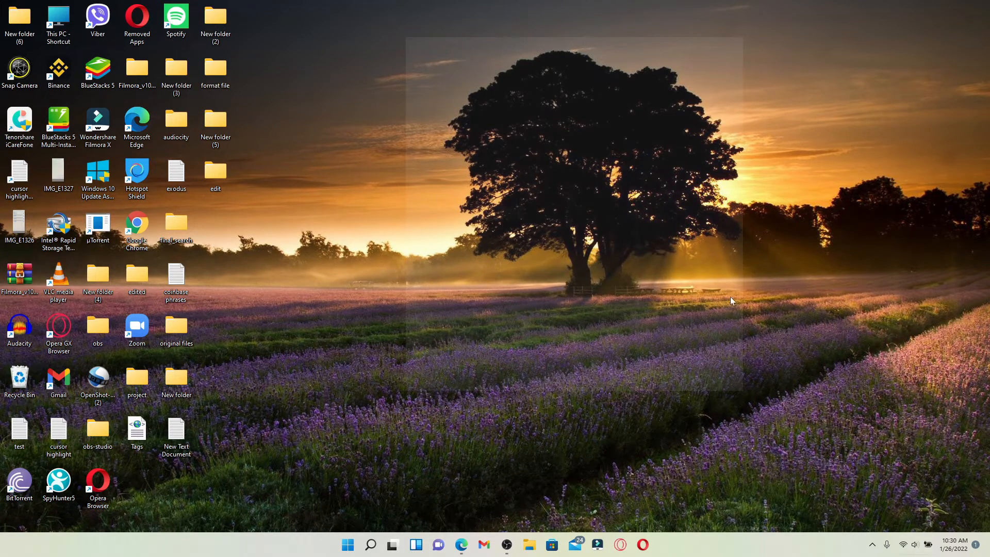
left_click(462, 545)
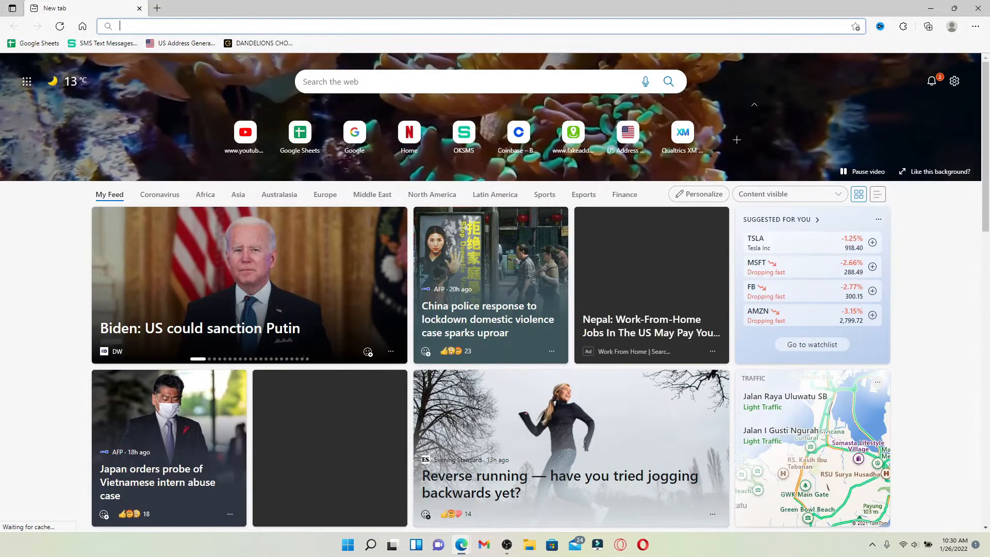
type("secure.tesco.com/account/en-GB/login")
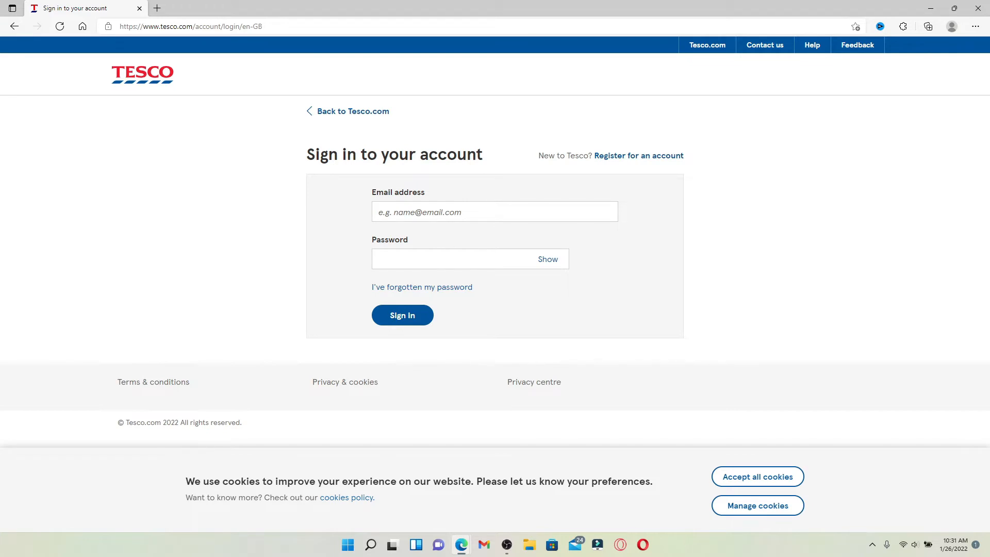
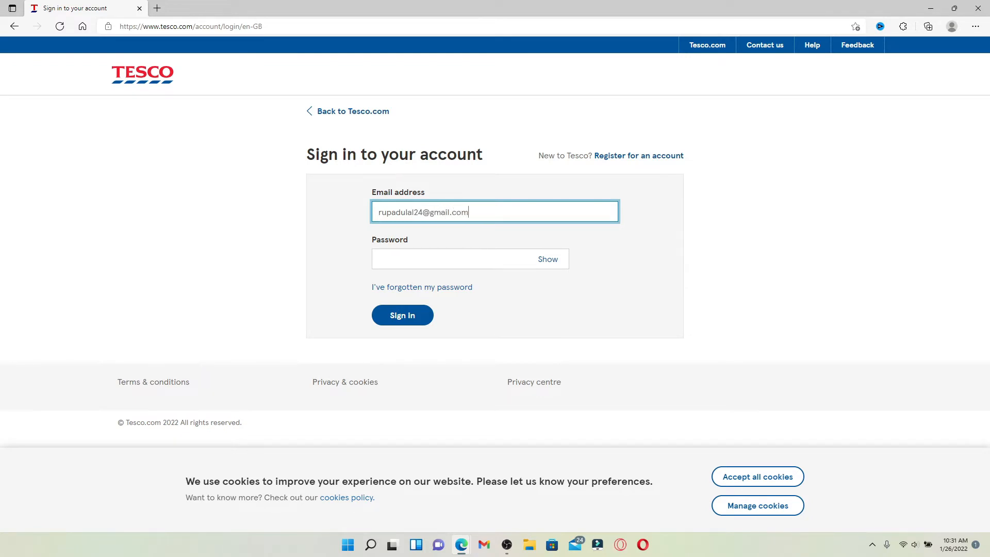
- Enter the gmail.com email address in the Email address box and move to the Password box
left_click(460, 259)
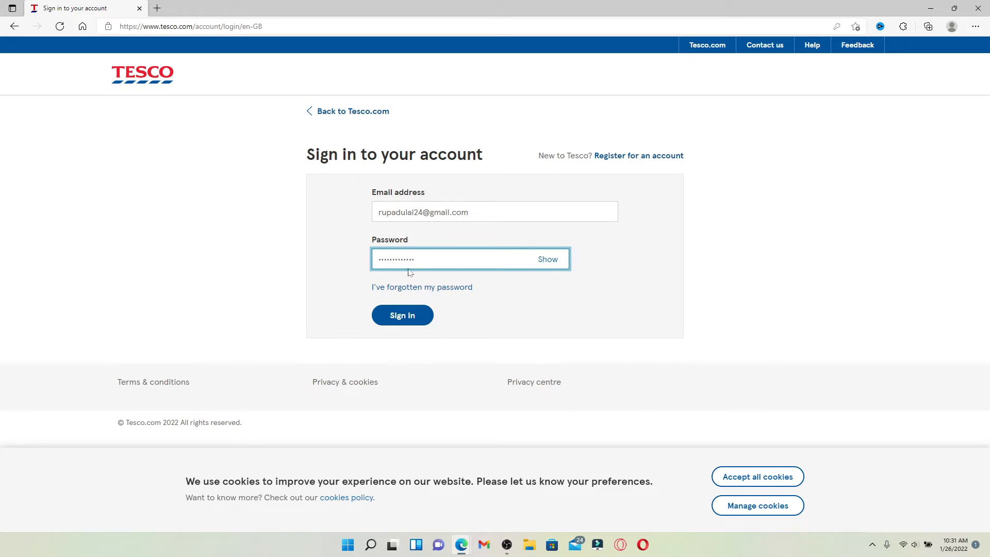
mouse_move(403, 293)
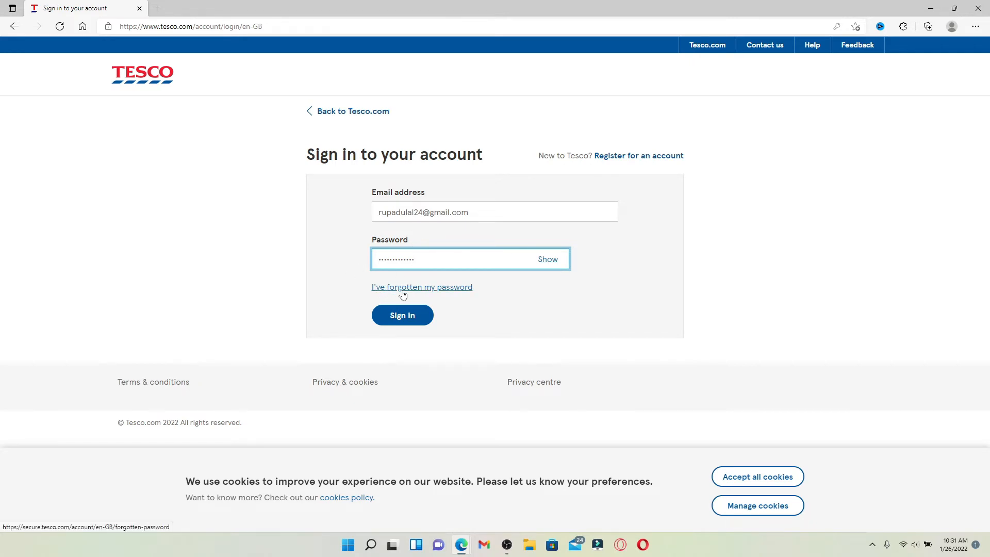
mouse_move(452, 293)
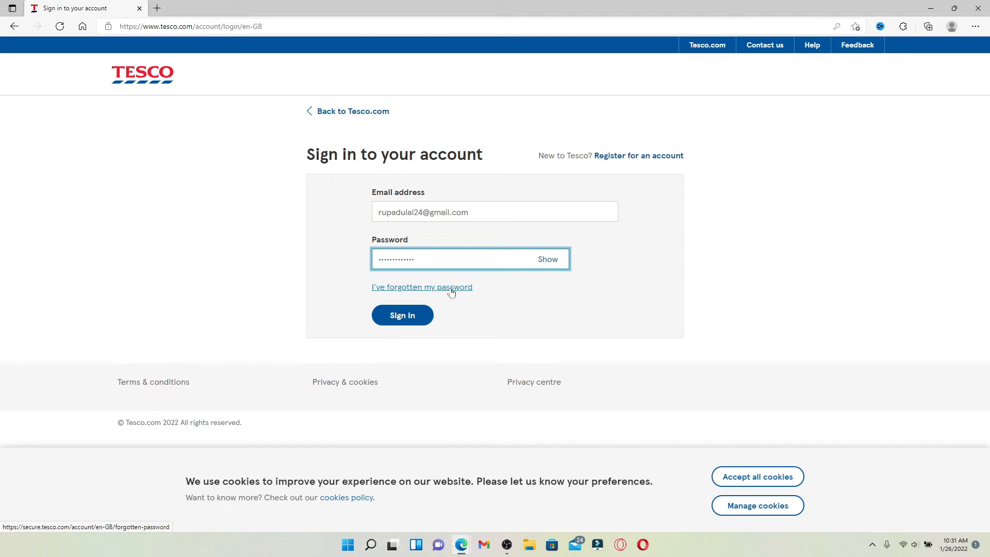